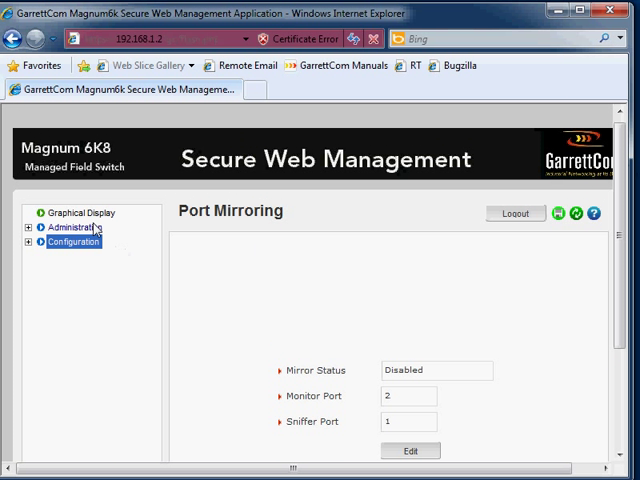
Show the Graphical Display and scroll to the device port logical view of ports 1–8.
click(72, 212)
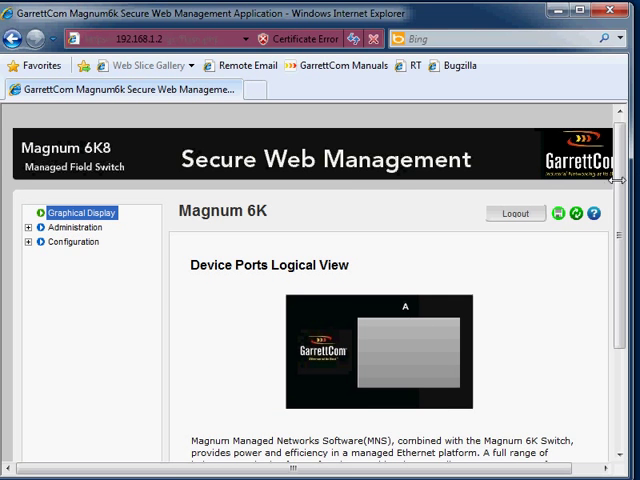
scroll(down, 3)
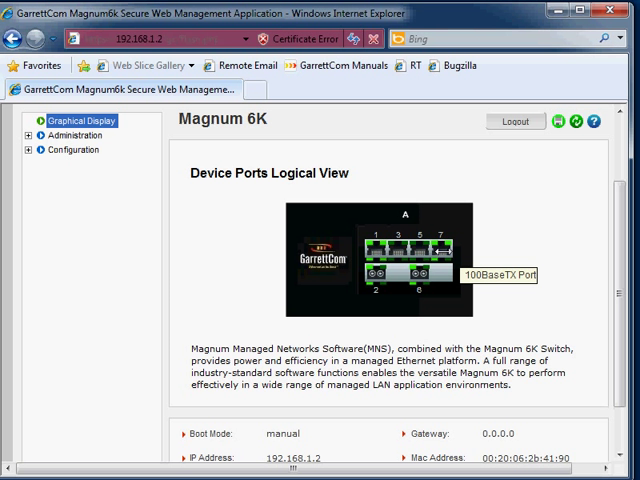
mouse_move(444, 248)
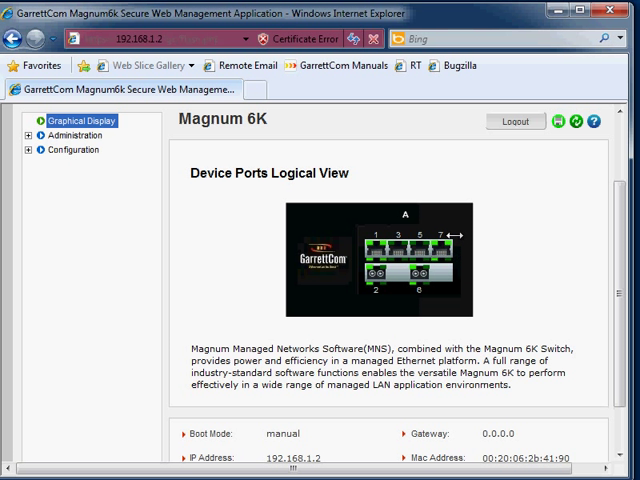
mouse_move(432, 143)
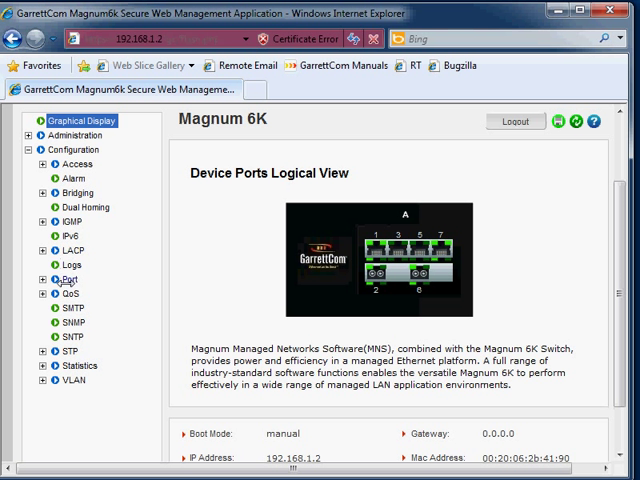
Open Configuration > Port > Mirroring, showing mirroring disabled, monitor 2, sniffer 1.
click(41, 279)
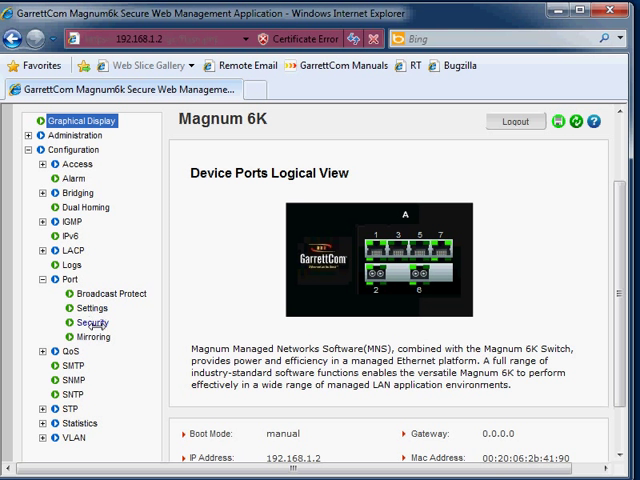
click(86, 337)
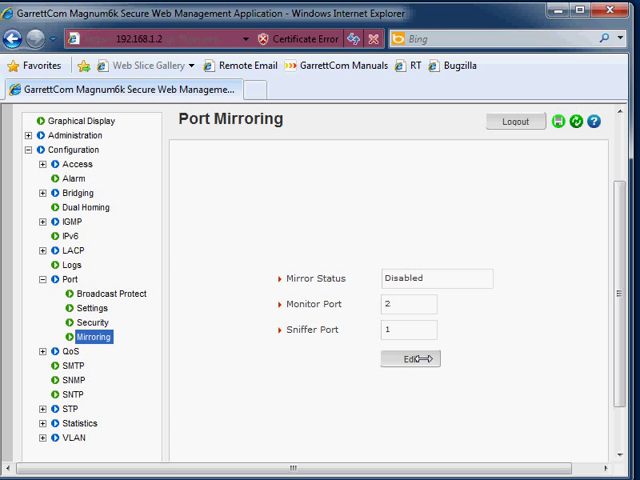
Edit mirroring to Enabled with monitor port 7 and sniffer port 1.
click(410, 358)
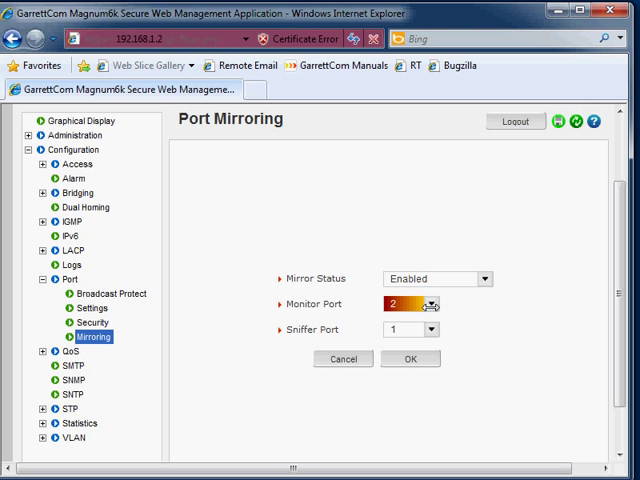
click(430, 304)
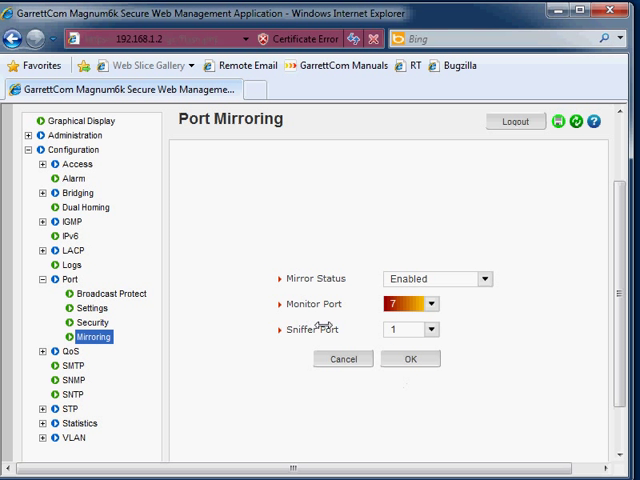
click(404, 329)
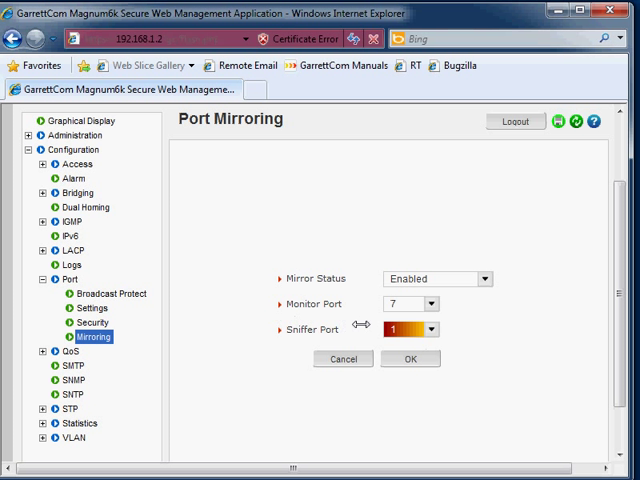
mouse_move(355, 303)
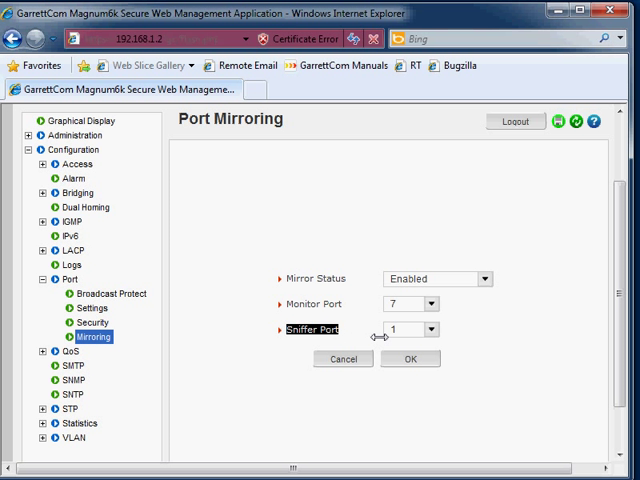
mouse_move(381, 289)
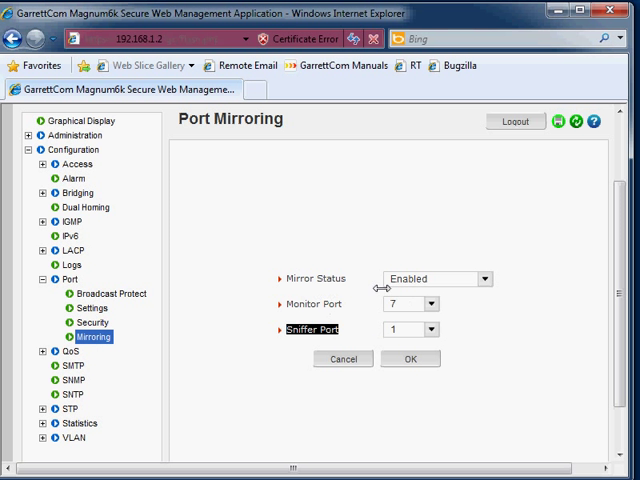
mouse_move(338, 330)
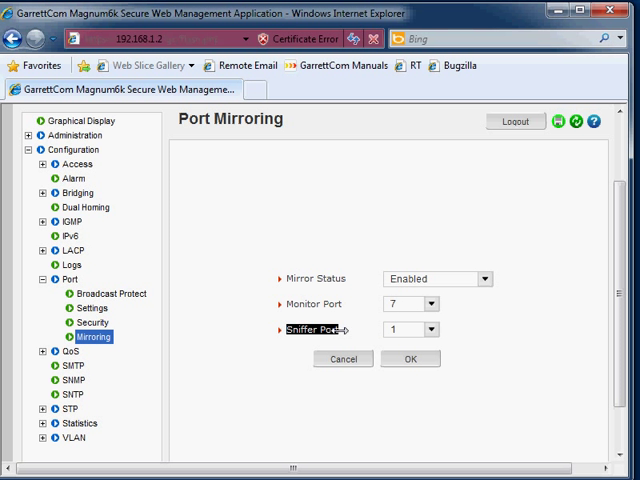
Apply the Enabled, monitor 7, sniffer 1 mirroring and save it permanently.
click(410, 358)
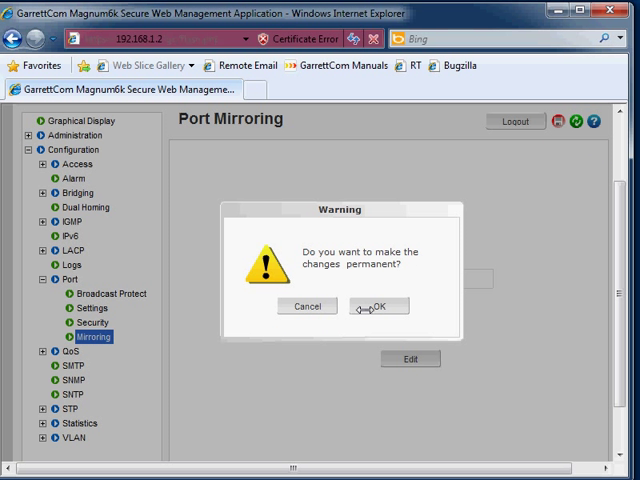
click(378, 306)
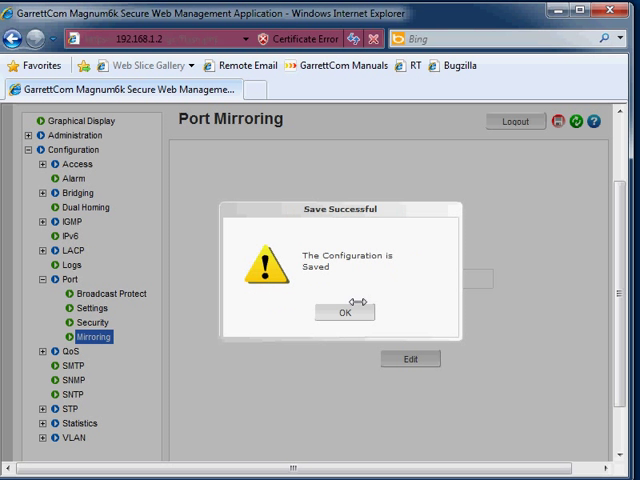
click(345, 311)
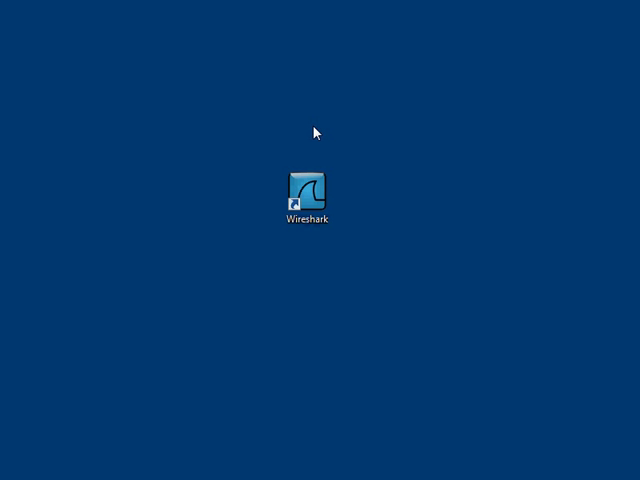
mouse_move(318, 138)
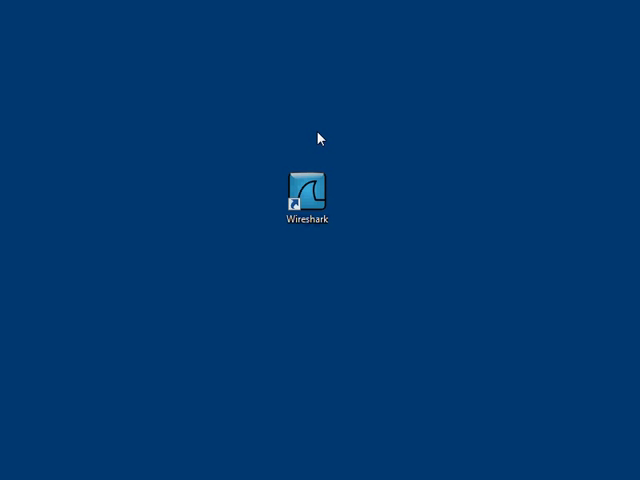
Launch Wireshark from its desktop shortcut.
click(308, 190)
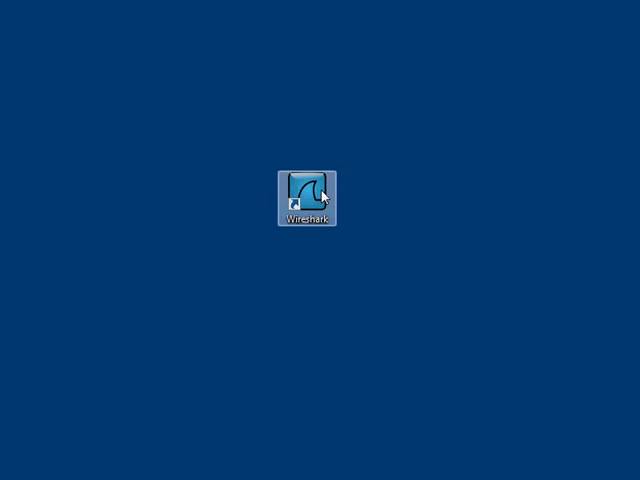
double_click(308, 190)
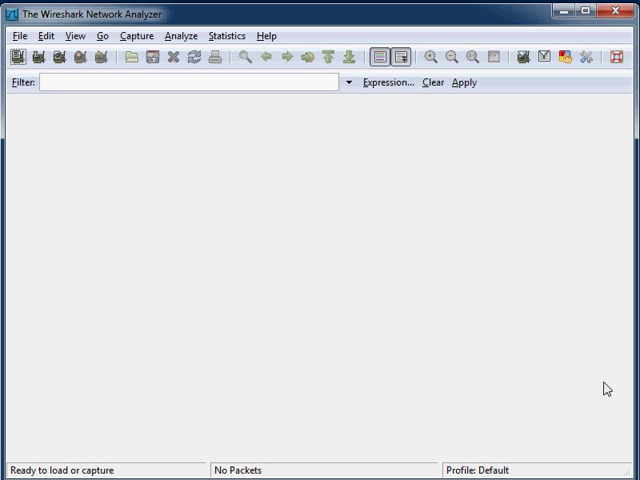
mouse_move(586, 258)
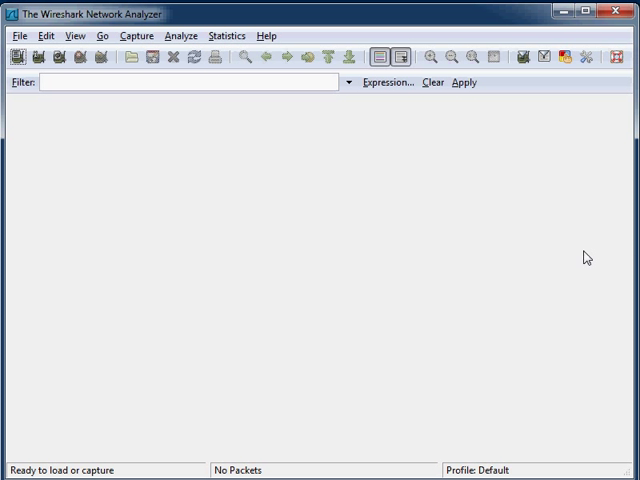
mouse_move(183, 127)
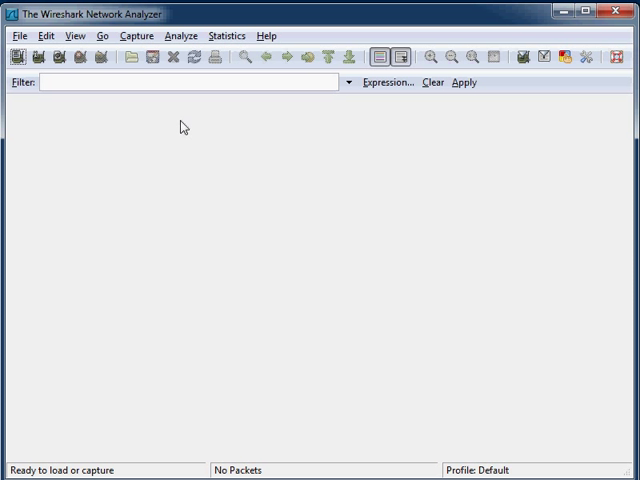
mouse_move(330, 201)
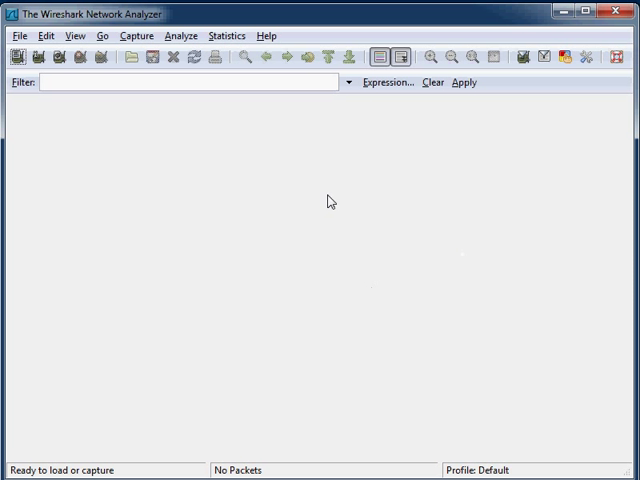
mouse_move(322, 155)
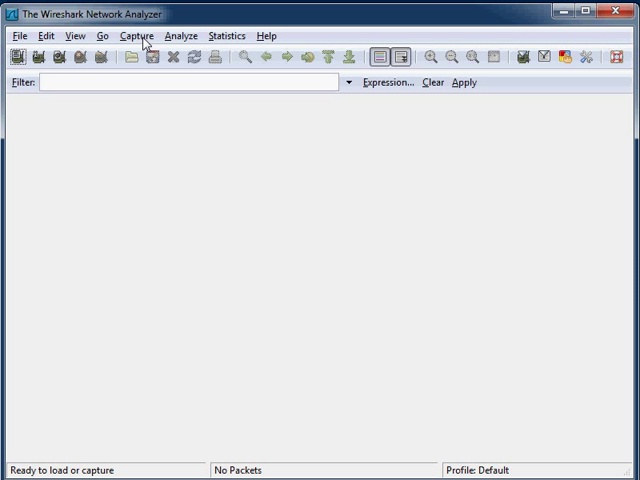
mouse_move(145, 45)
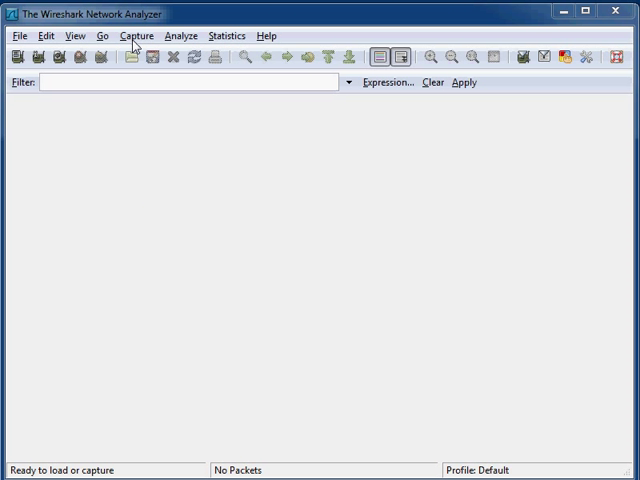
Start capturing on the Realtek RTL8103E PCI-E Fast Ethernet NIC interface.
click(134, 36)
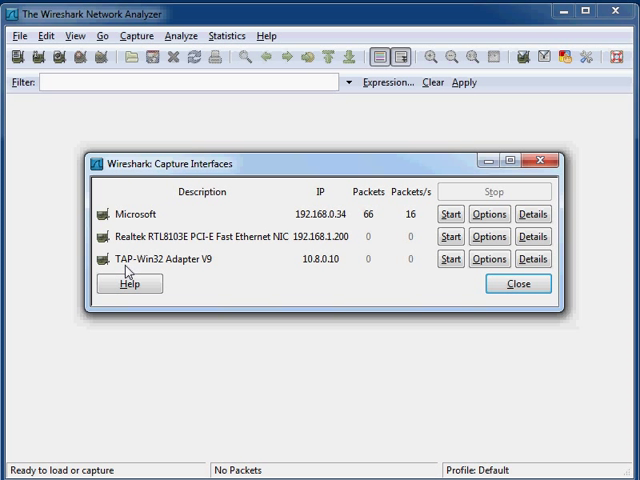
mouse_move(450, 236)
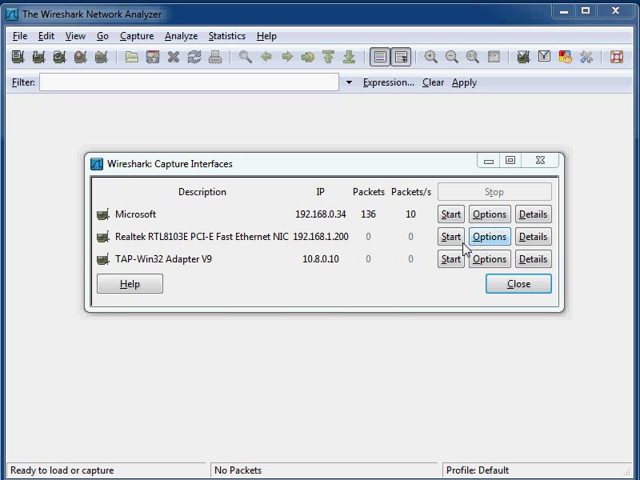
mouse_move(449, 236)
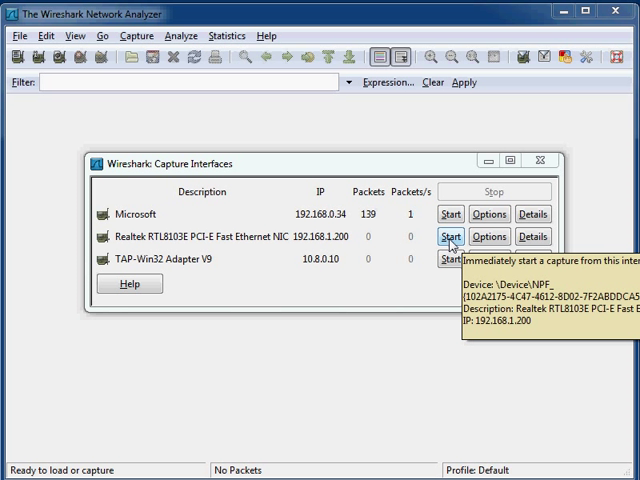
click(449, 237)
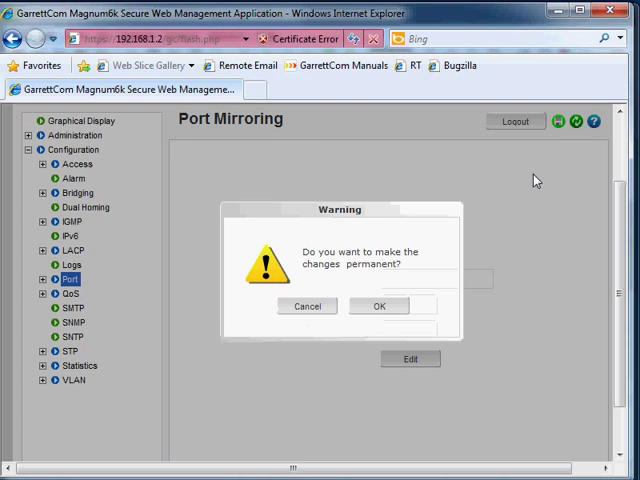
Confirm making the port mirroring changes permanent.
click(380, 306)
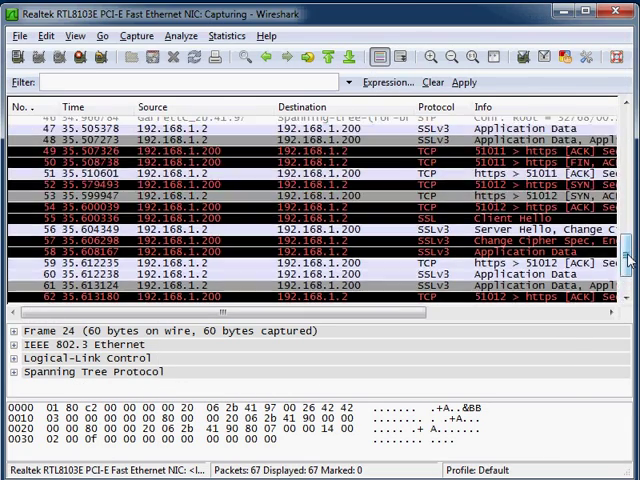
scroll(up, 3)
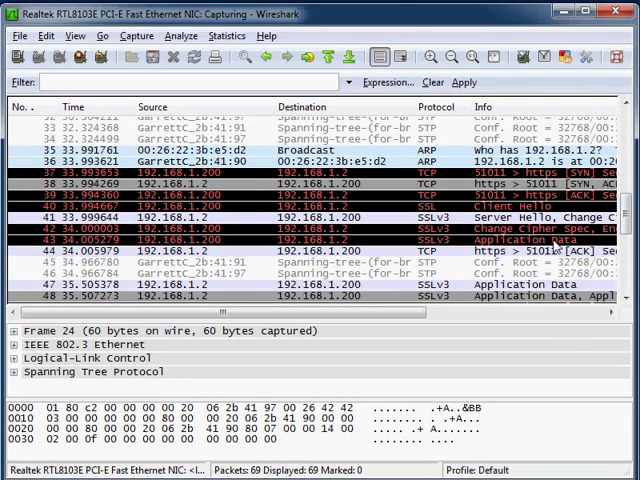
scroll(down, 3)
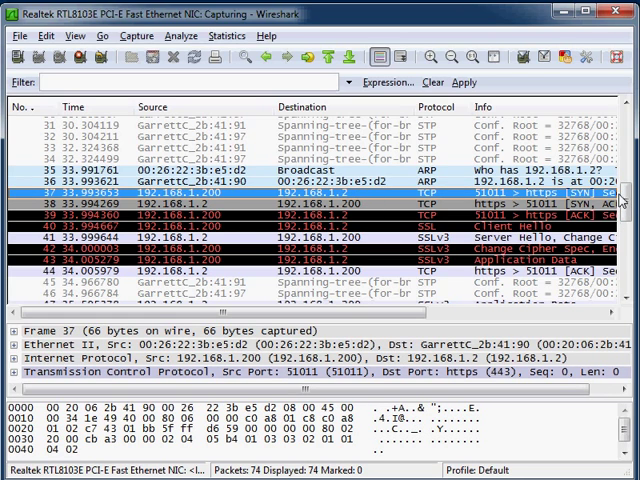
scroll(down, 3)
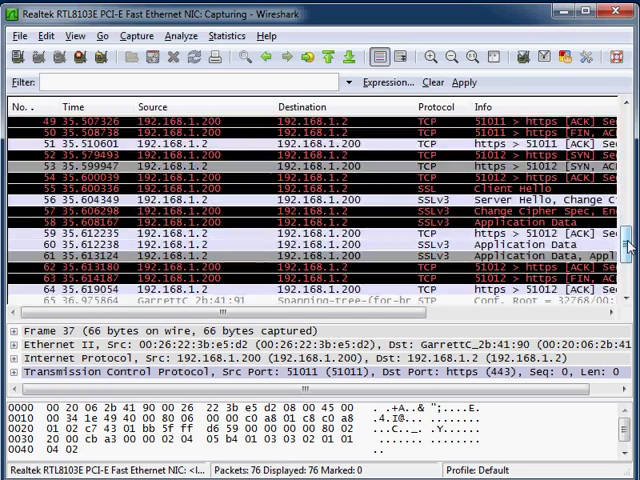
scroll(down, 3)
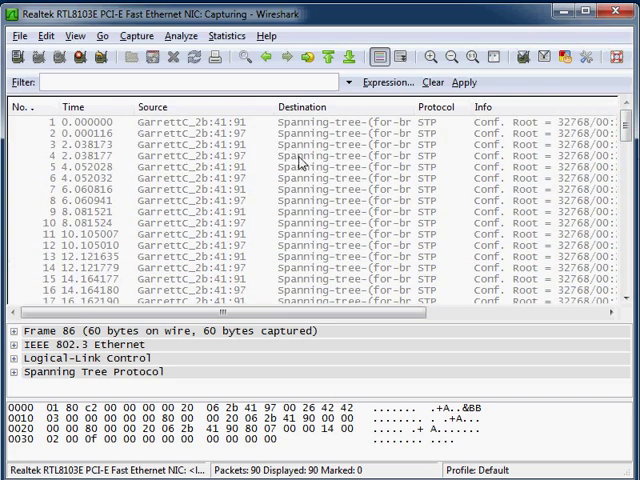
Stop the capture and sort packets by Source, then by Destination.
click(137, 35)
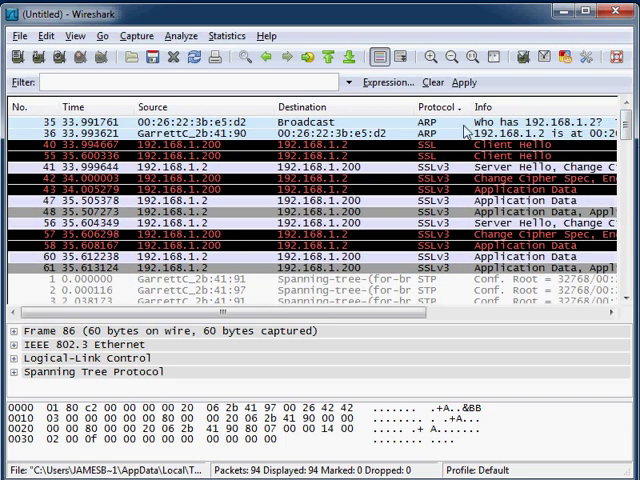
click(152, 106)
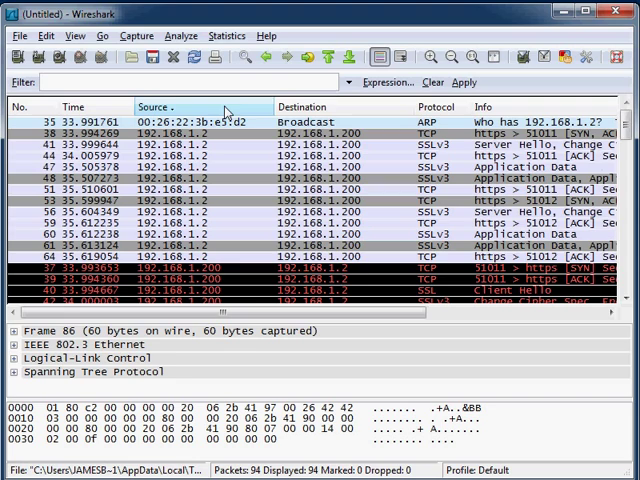
click(290, 107)
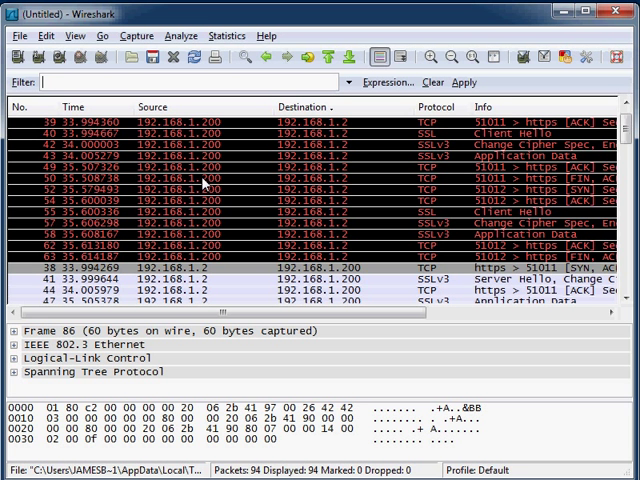
mouse_move(351, 142)
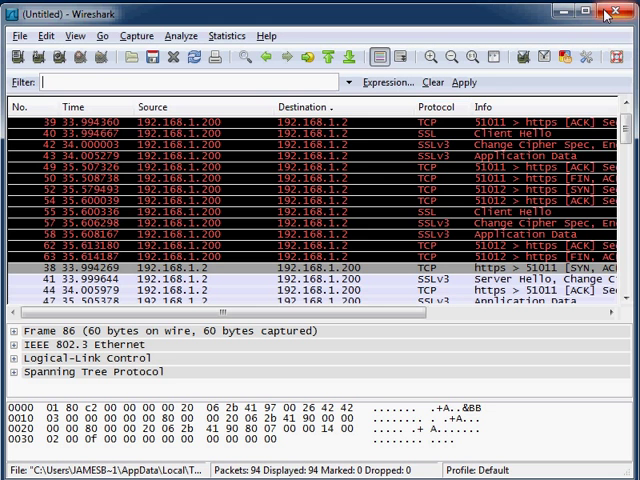
Quit Wireshark without saving the capture.
click(605, 11)
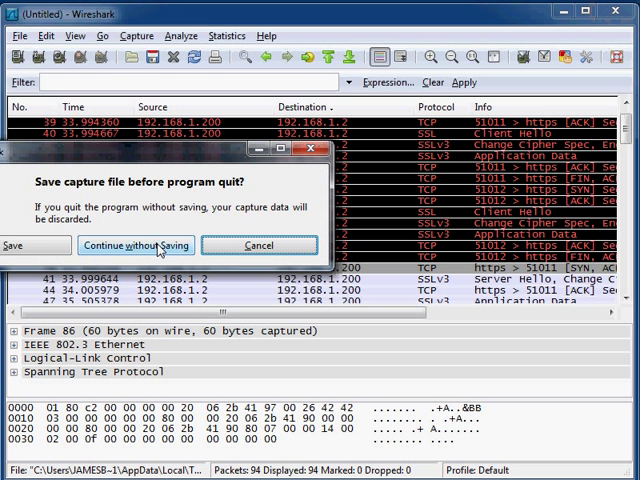
click(135, 245)
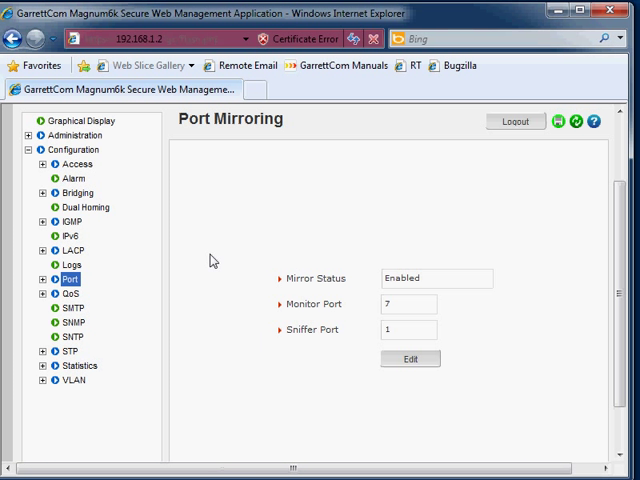
mouse_move(216, 252)
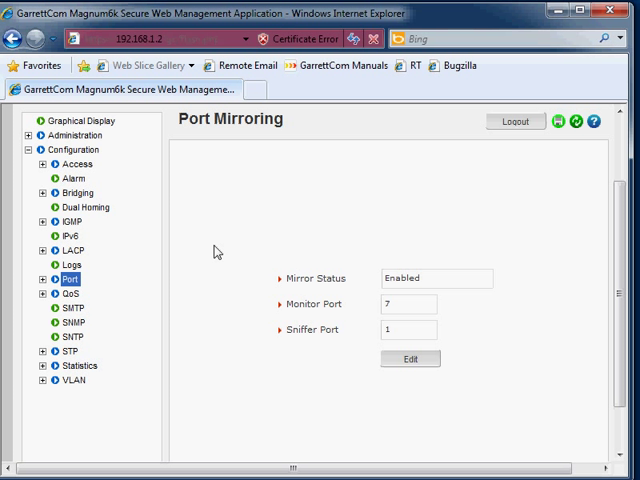
mouse_move(419, 310)
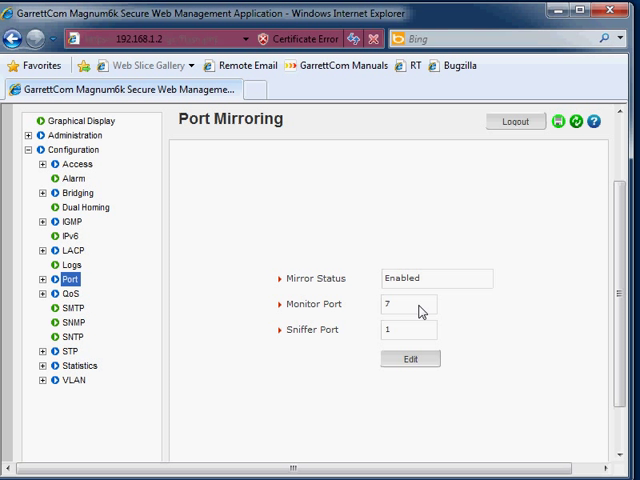
mouse_move(421, 331)
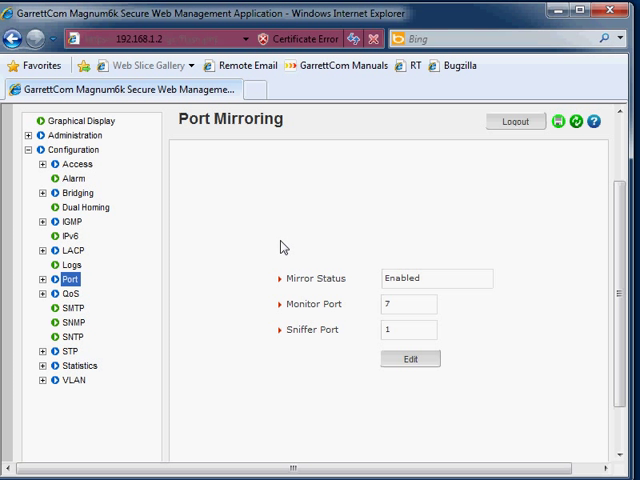
mouse_move(289, 247)
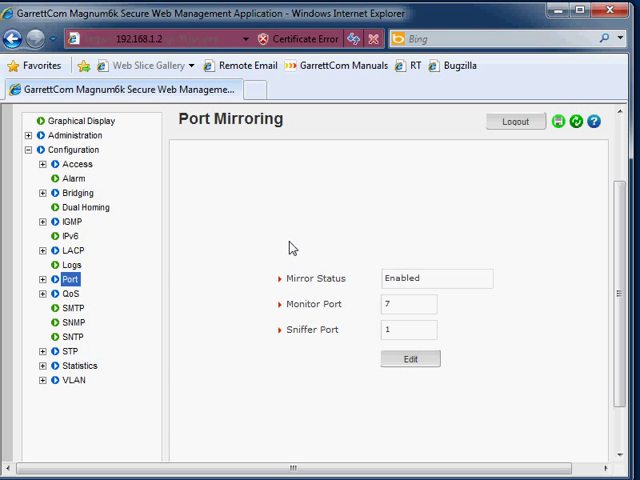